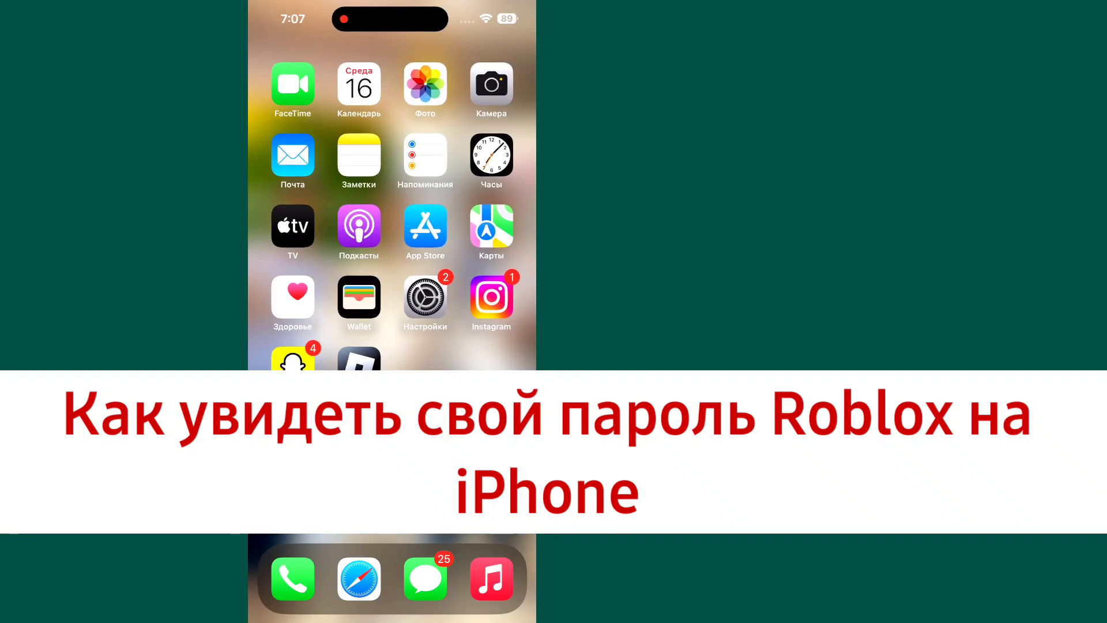
Step: Swipe across the Home Screen pages to launch Roblox and reach its Home feed
scroll(left, 3)
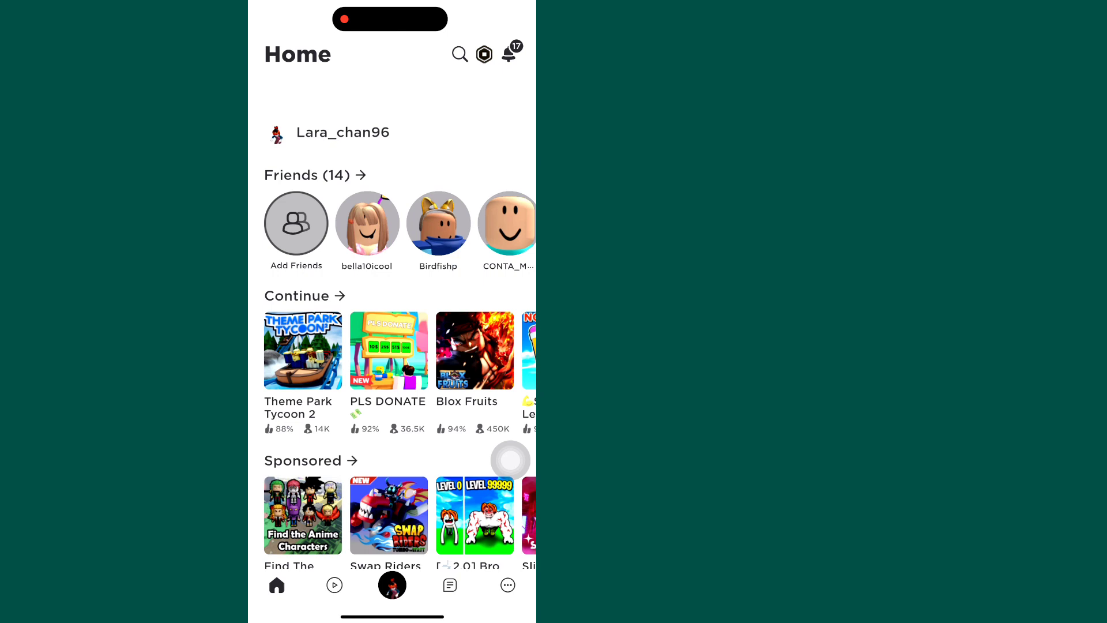
Step: Exit Roblox back to the iPhone Home Screen
click(507, 584)
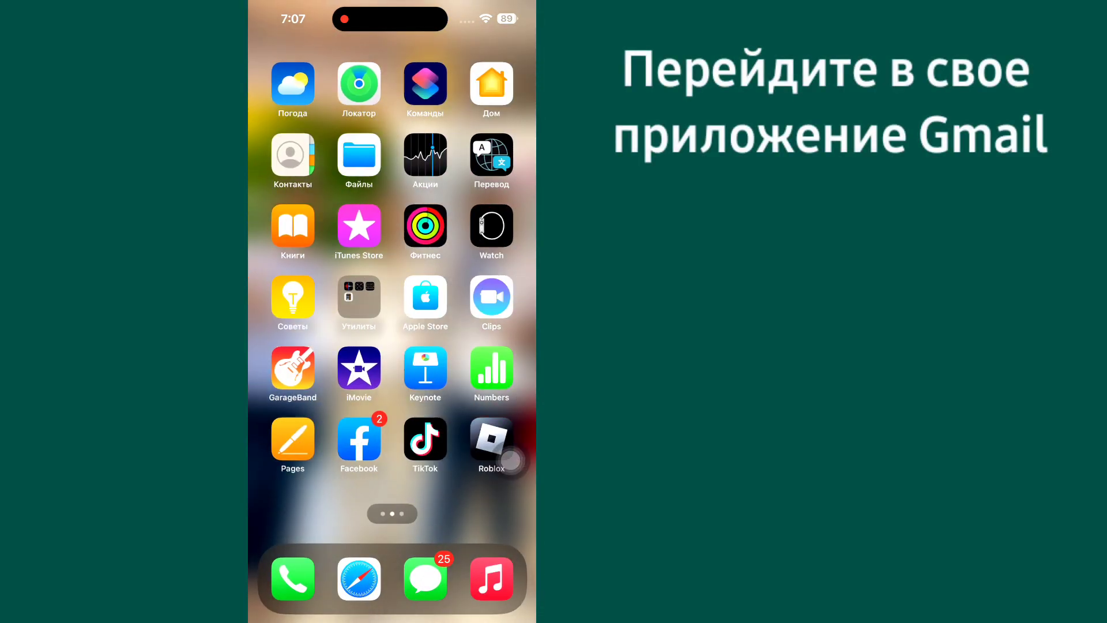
Step: Swipe to the next Home Screen page and launch Gmail
scroll(left, 3)
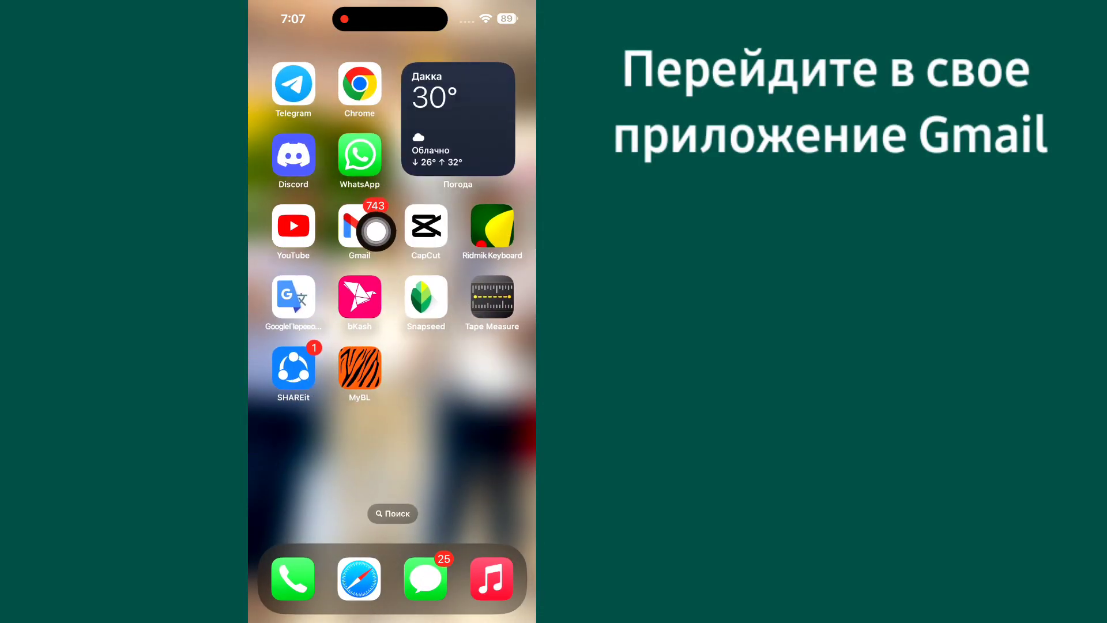
click(360, 225)
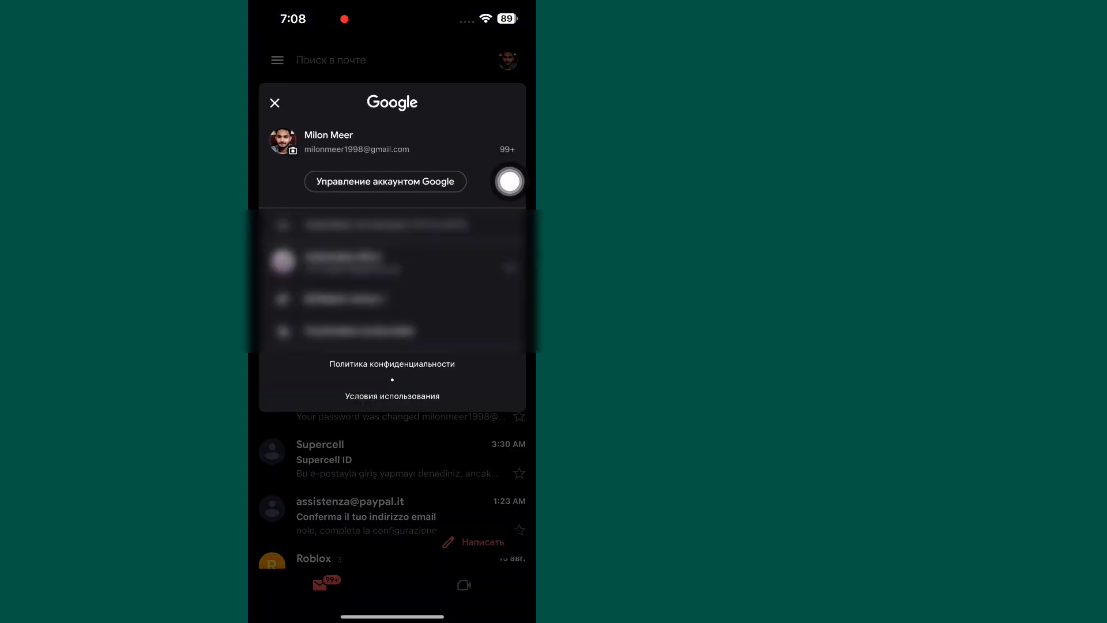
Step: Open 'Manage your Google Account' and switch to the Security tab
click(385, 181)
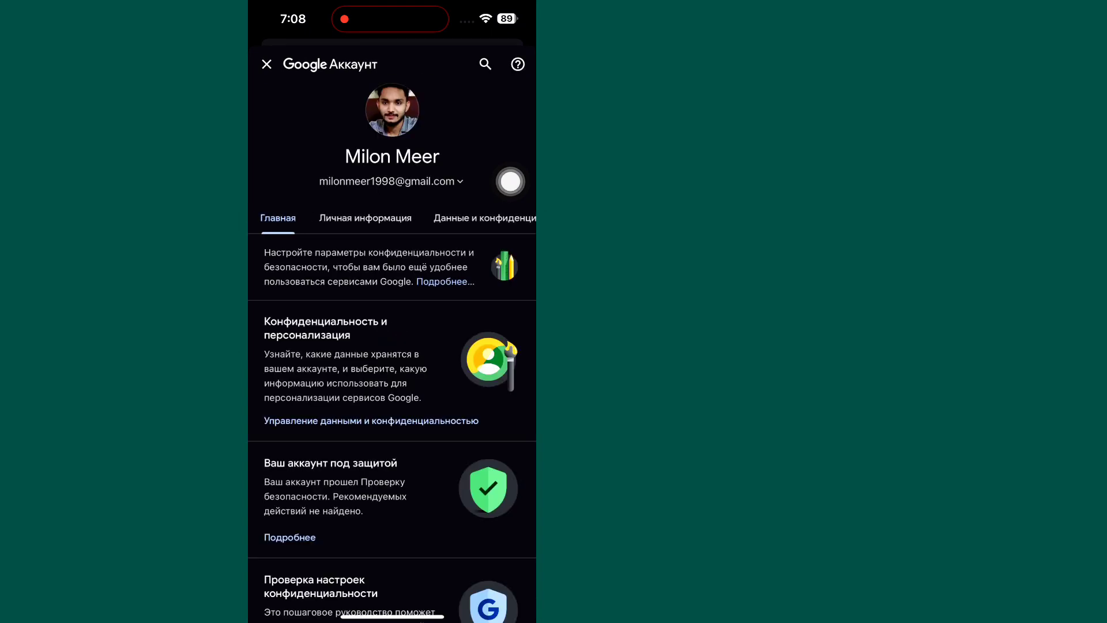
click(365, 218)
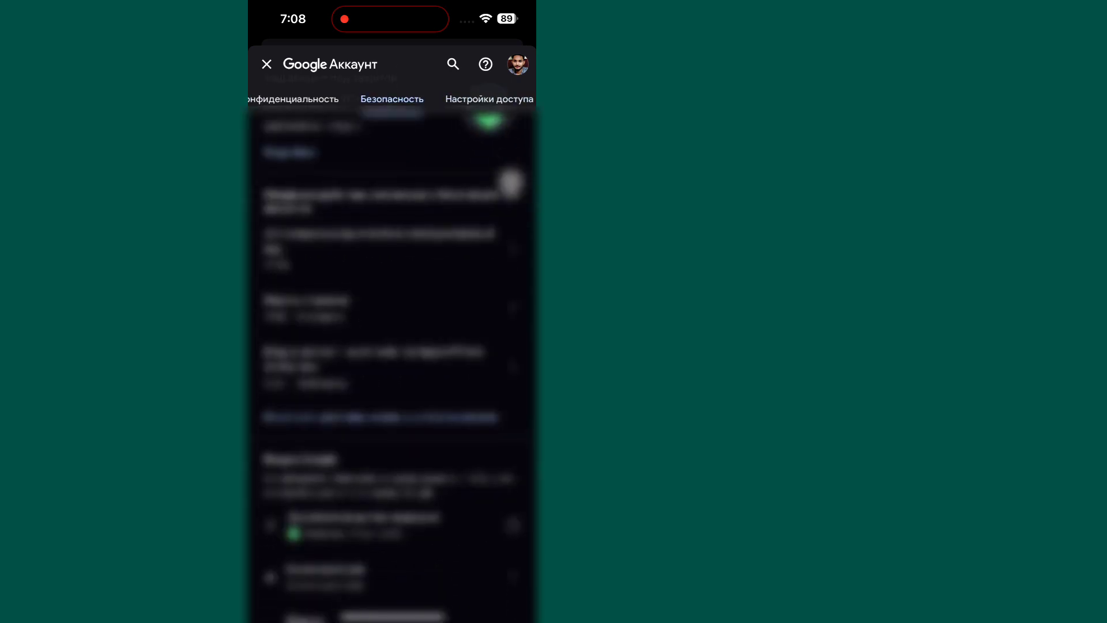
Step: Scroll down the Security tab to Password Manager and its six saved passwords
scroll(down, 3)
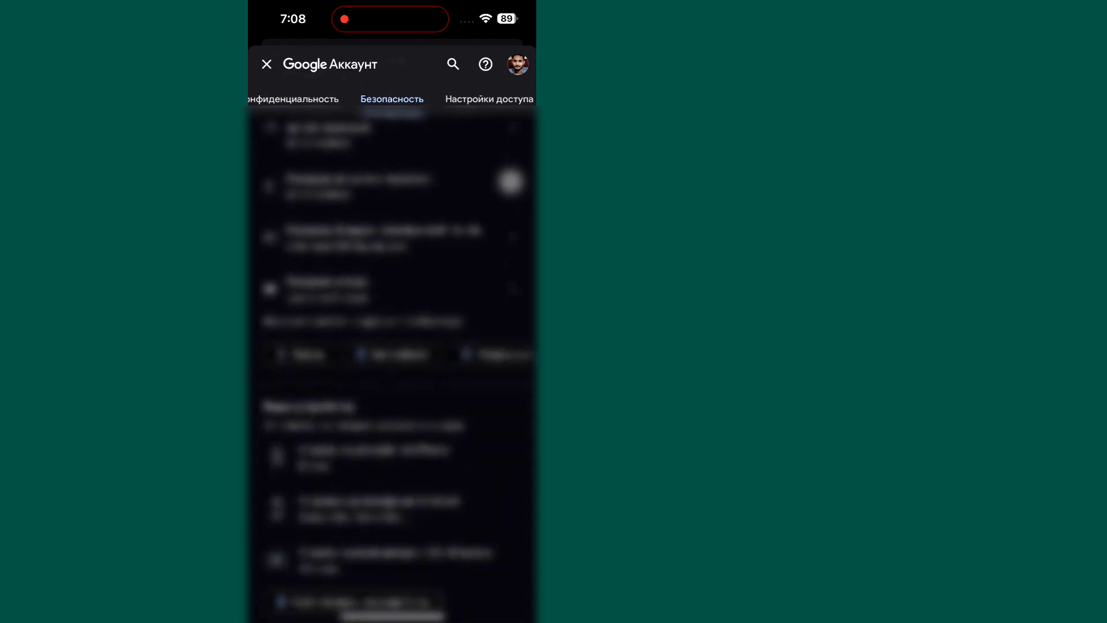
scroll(down, 3)
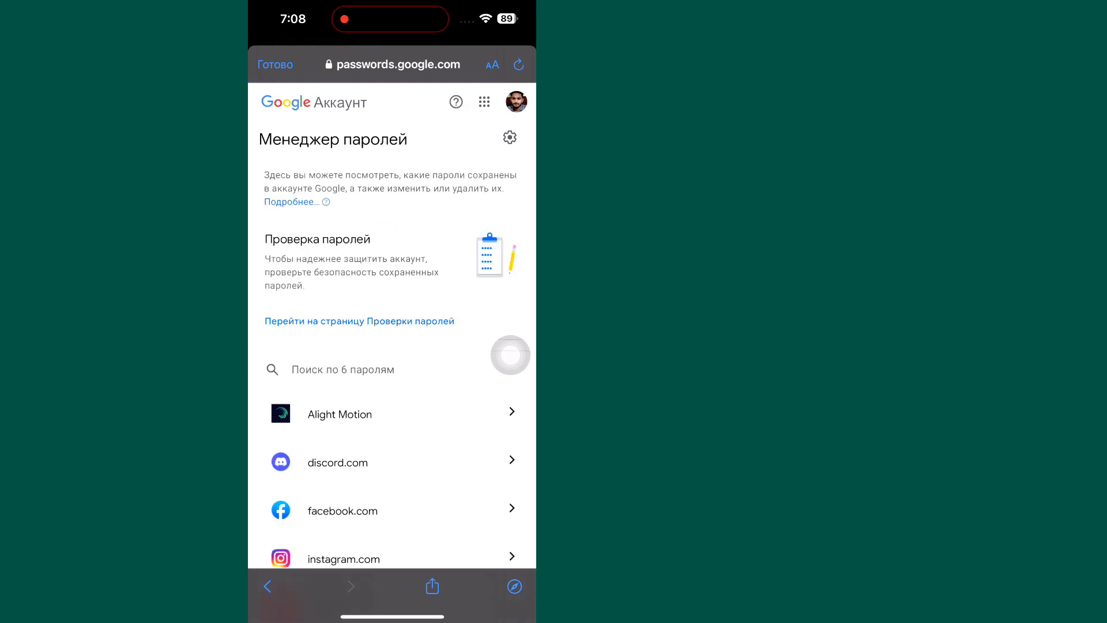
Step: Scroll the saved passwords list to the roblox.com entry, prompting identity verification
scroll(down, 3)
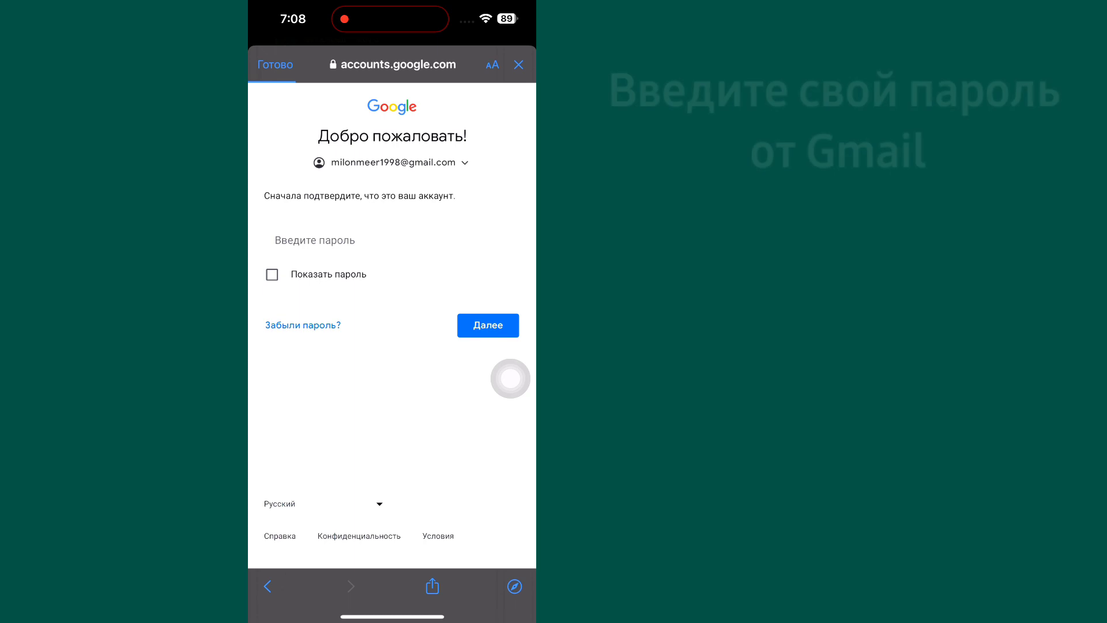
Step: Enter the Google account password and submit it to reveal the roblox.com entry
click(391, 241)
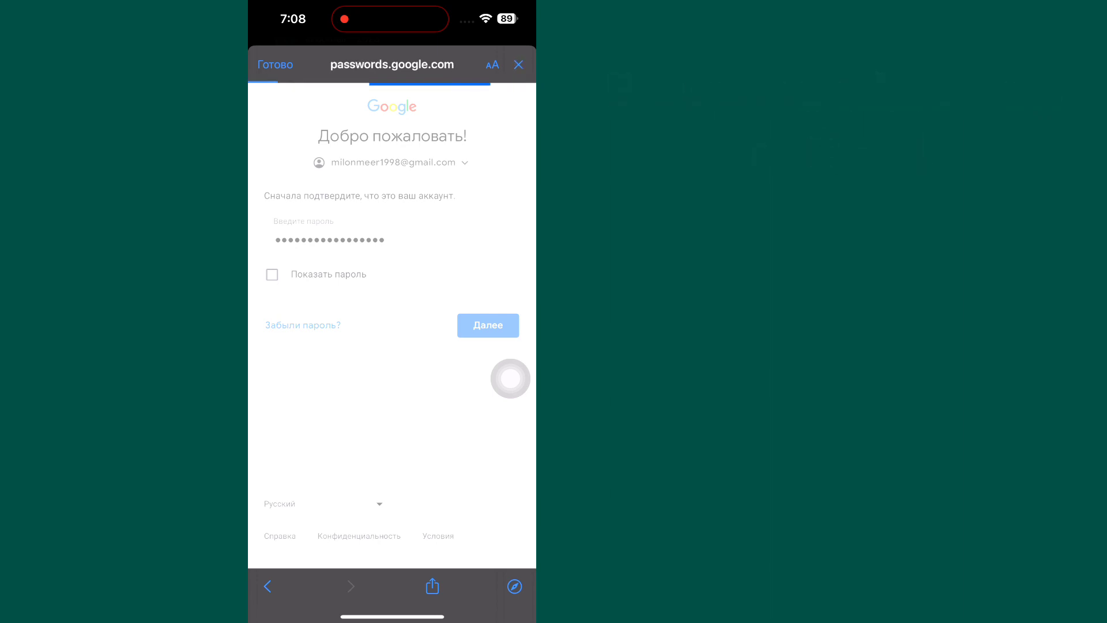
click(488, 325)
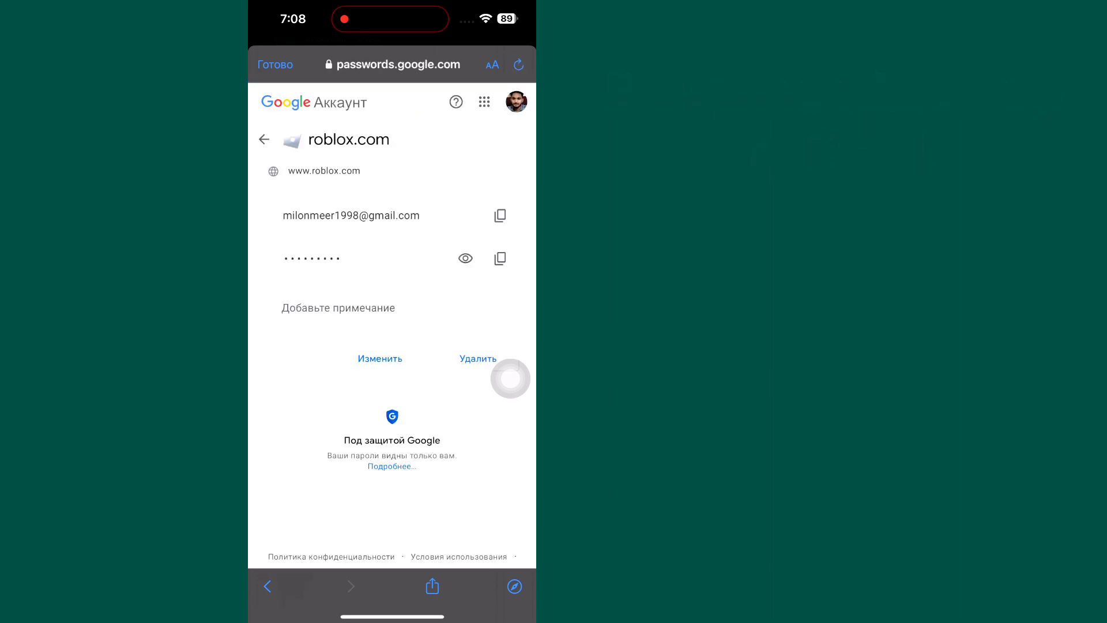